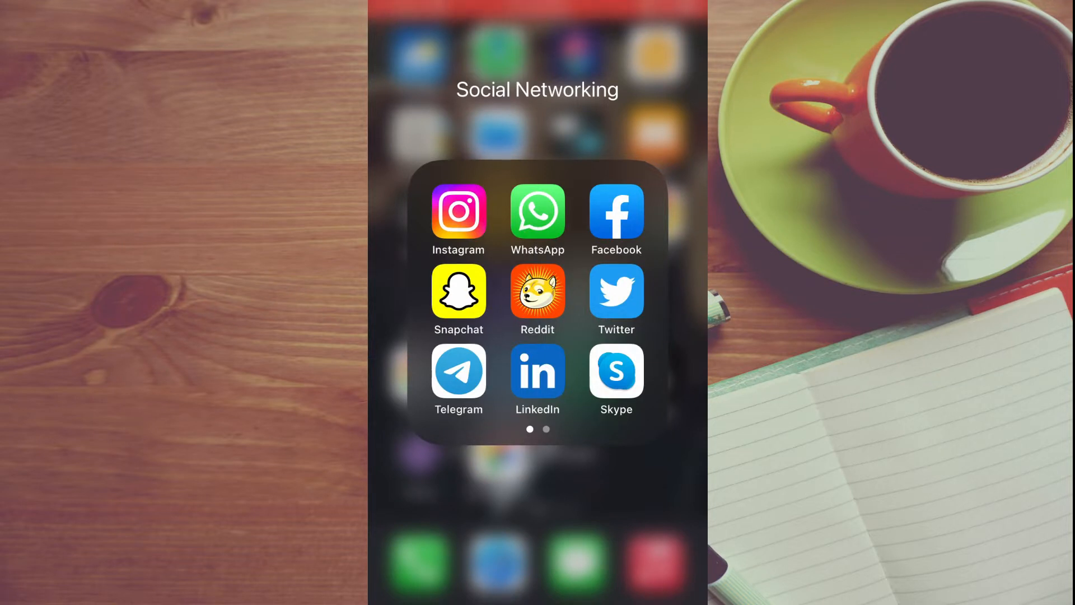
Launch Instagram from the Social Networking folder and go to your own profile.
{"action": "left_click", "coordinate": [458, 213]}
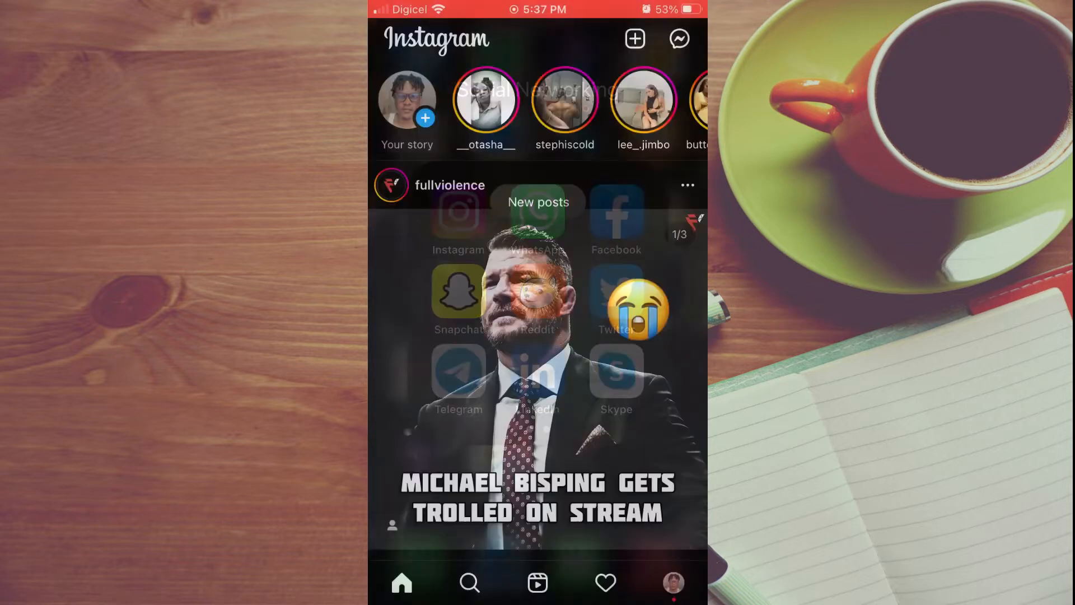
{"action": "left_click", "coordinate": [672, 582]}
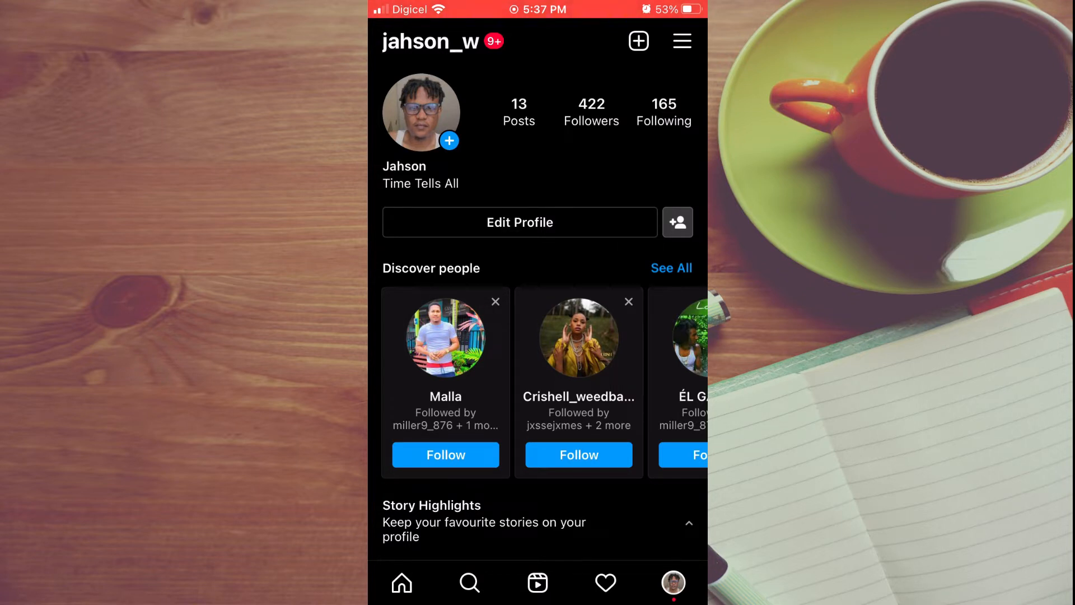
From the profile menu, open Your activity and its Interactions page.
{"action": "left_click", "coordinate": [682, 41]}
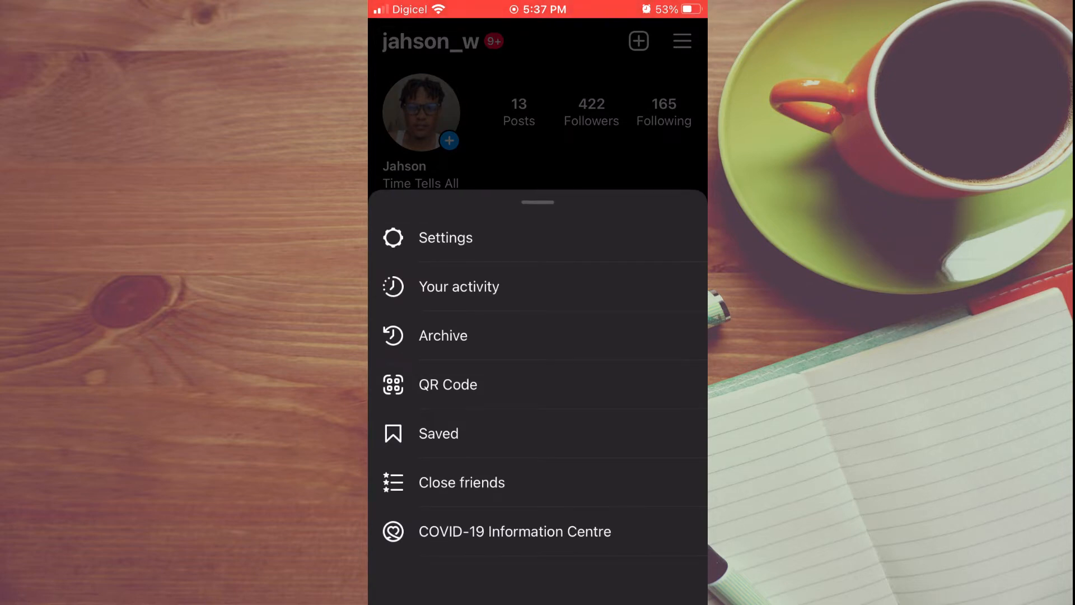
{"action": "left_click", "coordinate": [458, 287]}
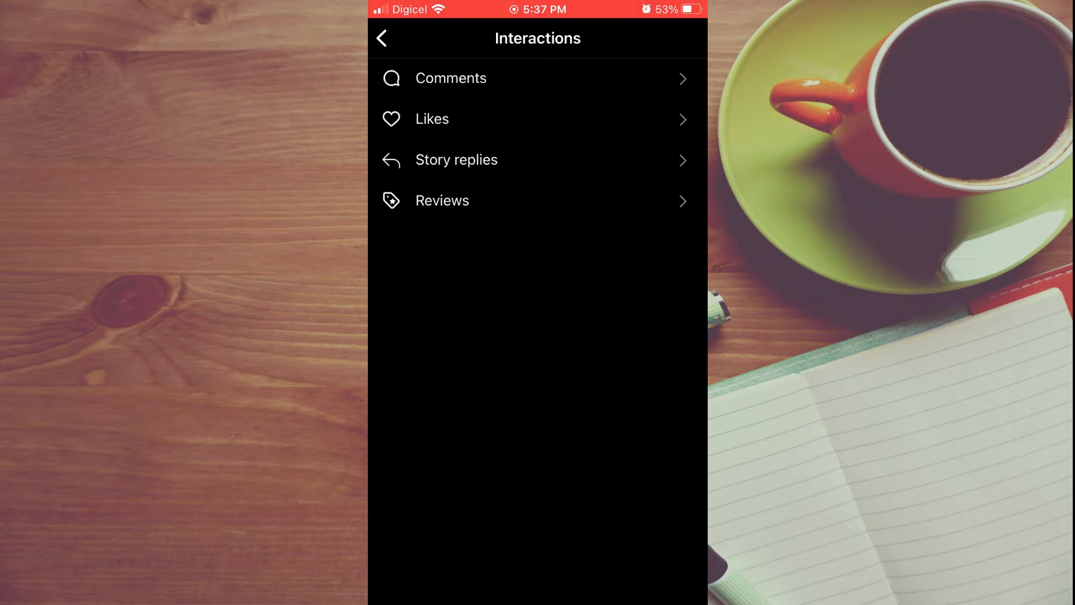
Open your Comments history and switch it into selection mode.
{"action": "left_click", "coordinate": [451, 79]}
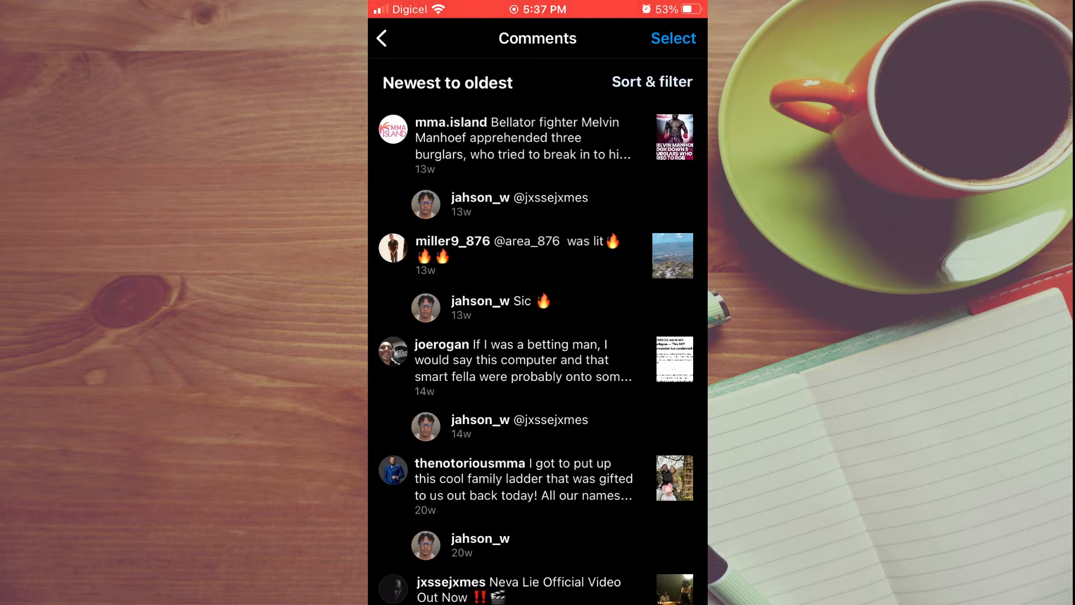
{"action": "left_click", "coordinate": [651, 82]}
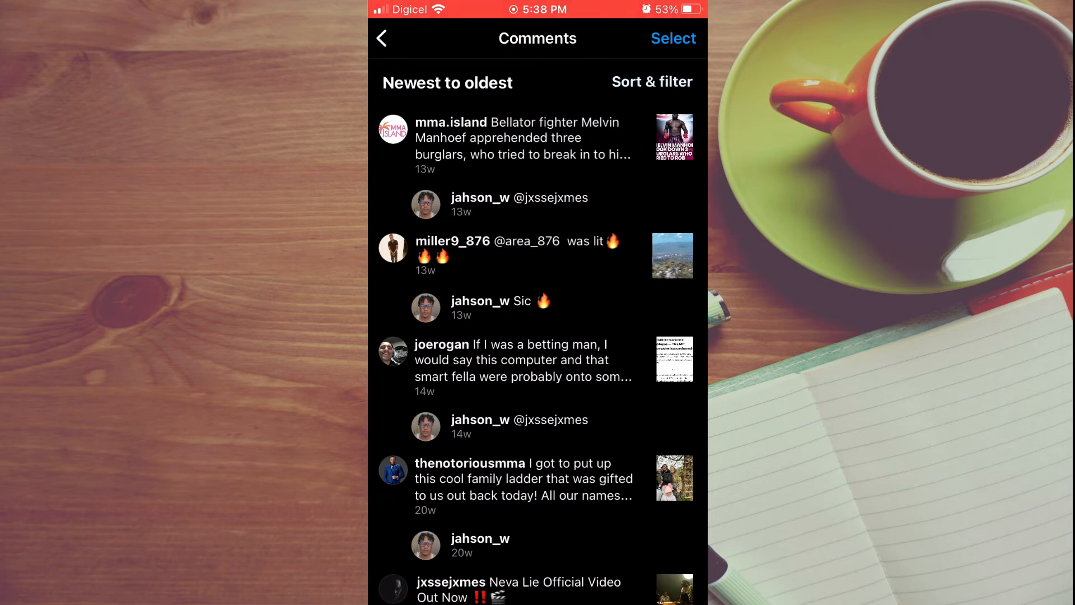
{"action": "left_click", "coordinate": [672, 39]}
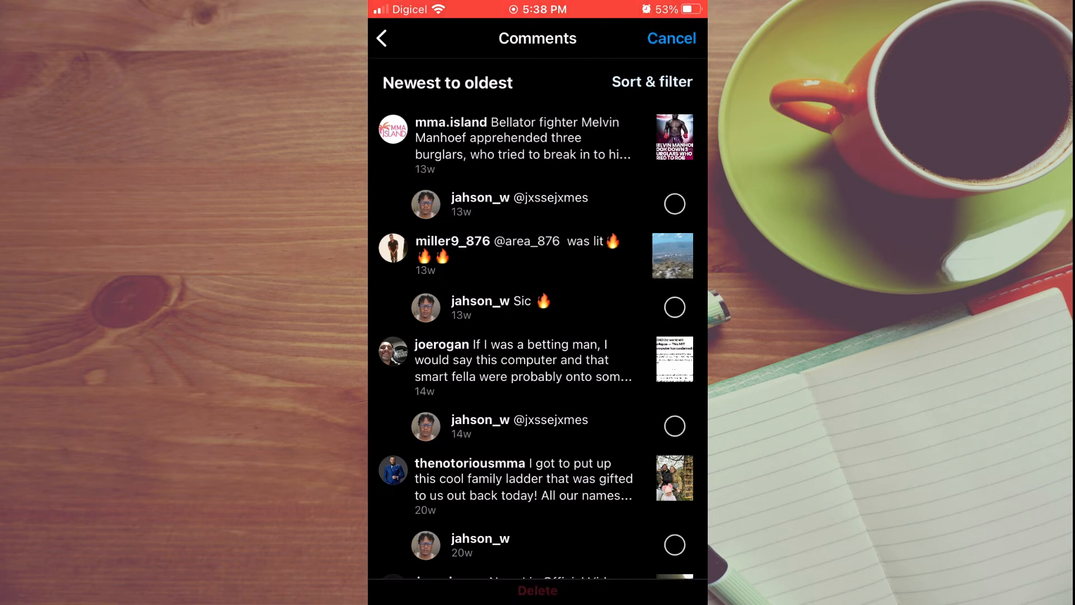
Mark three of your replies and delete them.
{"action": "left_click", "coordinate": [674, 204]}
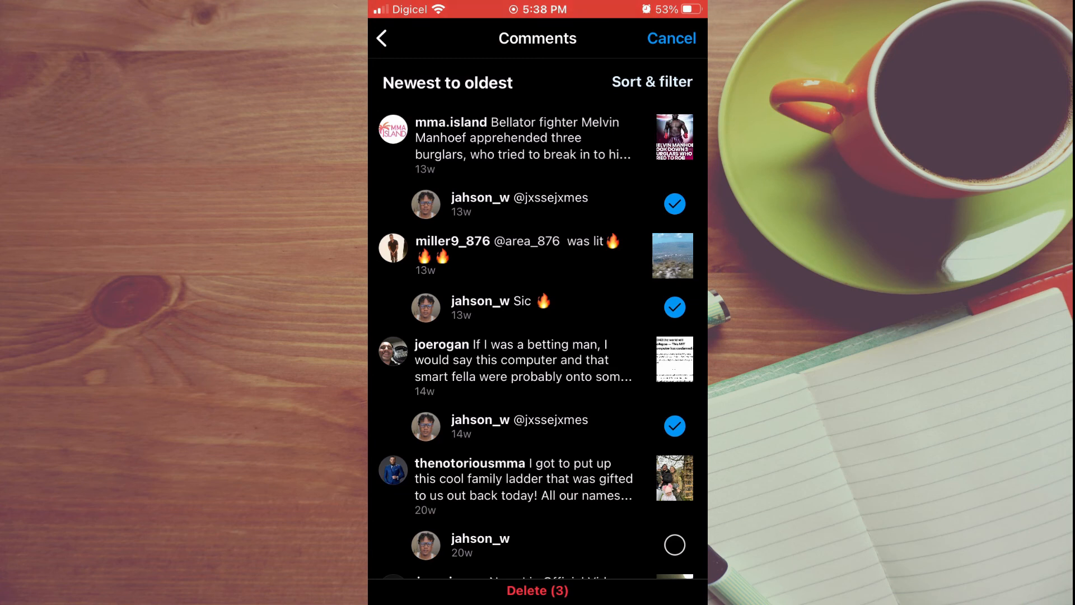
{"action": "left_click", "coordinate": [670, 38]}
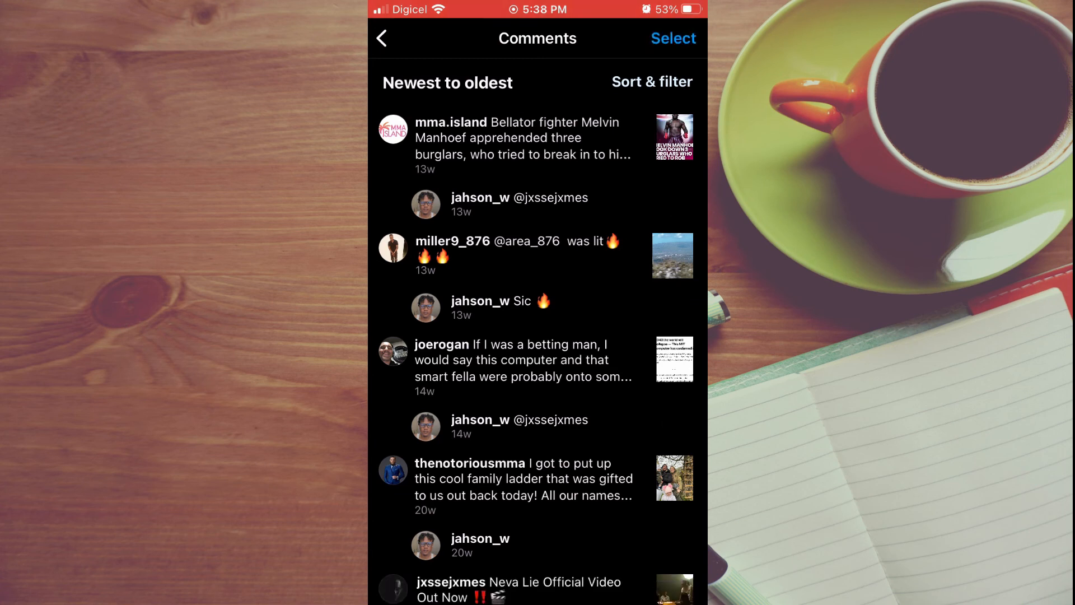